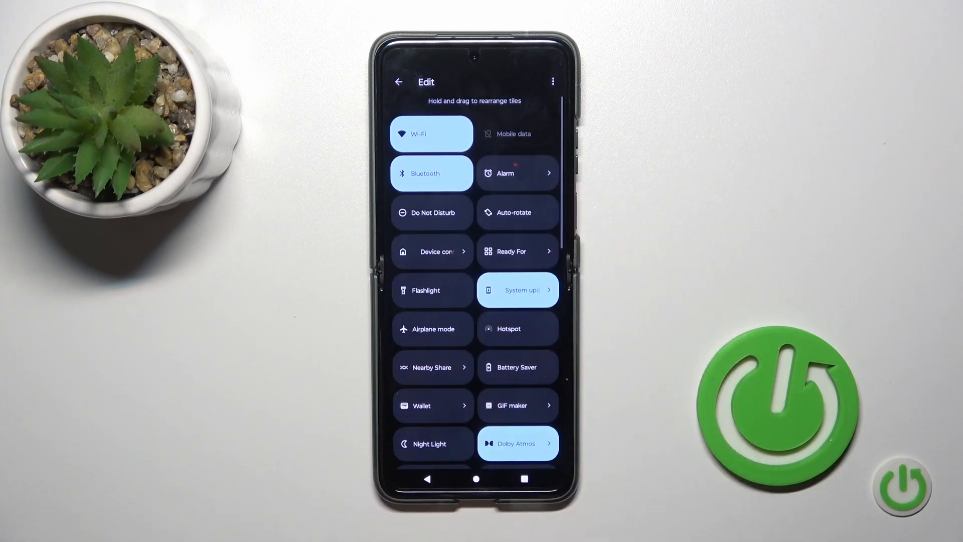
- Reveal the Reset option from the three-dot menu in the Quick Settings edit screen
left_click(552, 81)
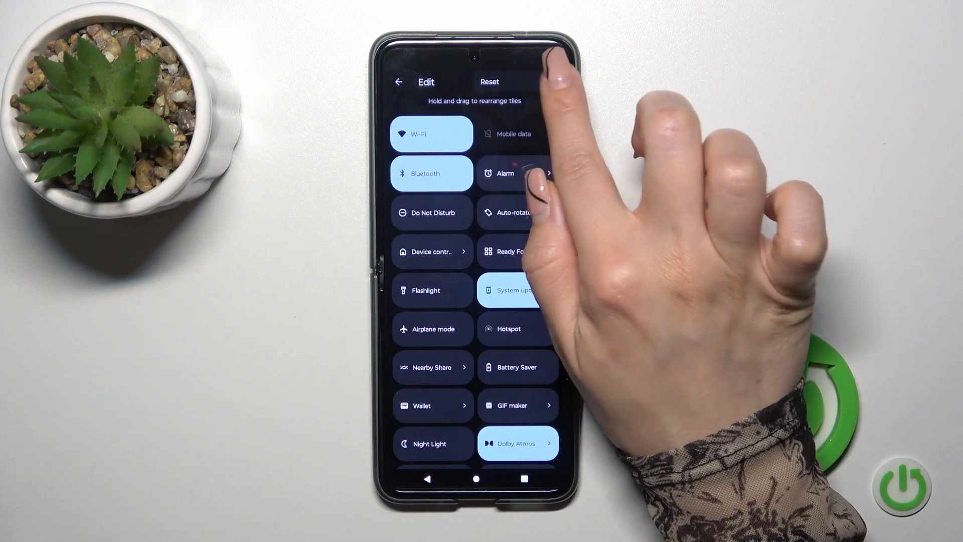